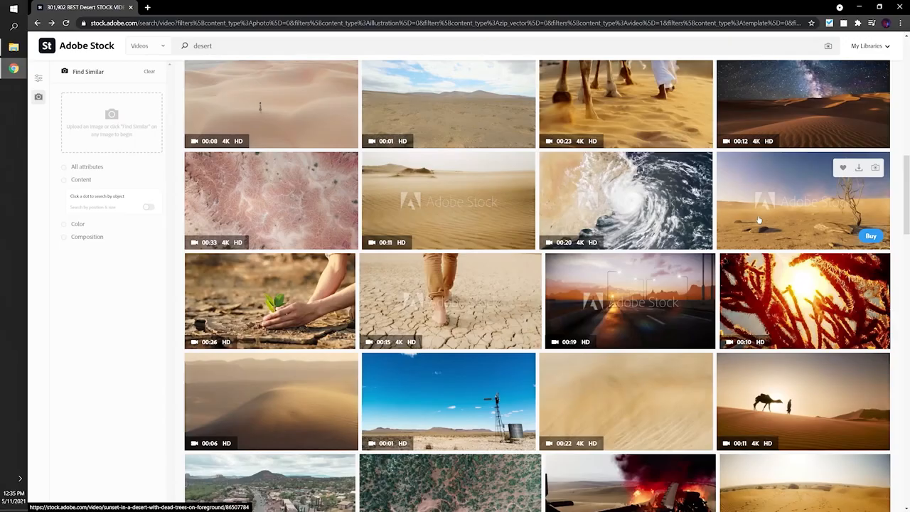
# Scroll the lightning video results and open the heavy-clouds thunderstorm clip with multiple bolts.
pyautogui.scroll(-3)
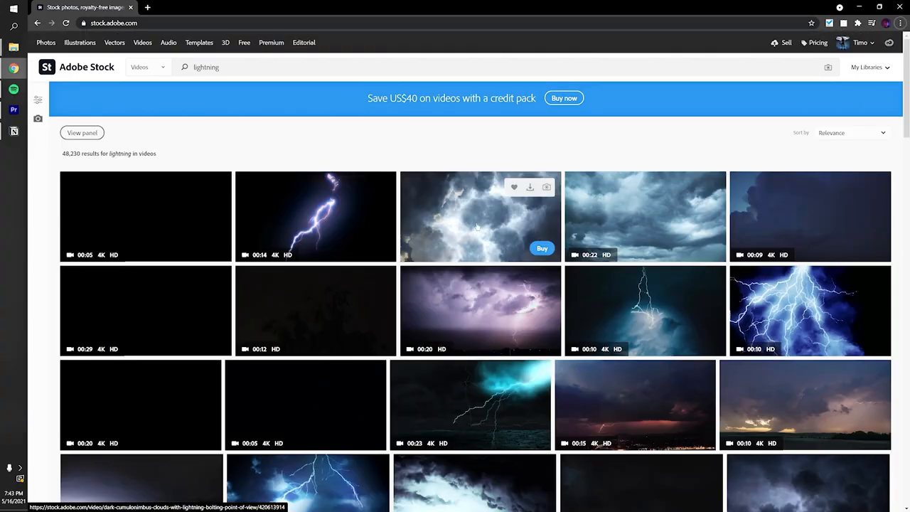
pyautogui.click(480, 217)
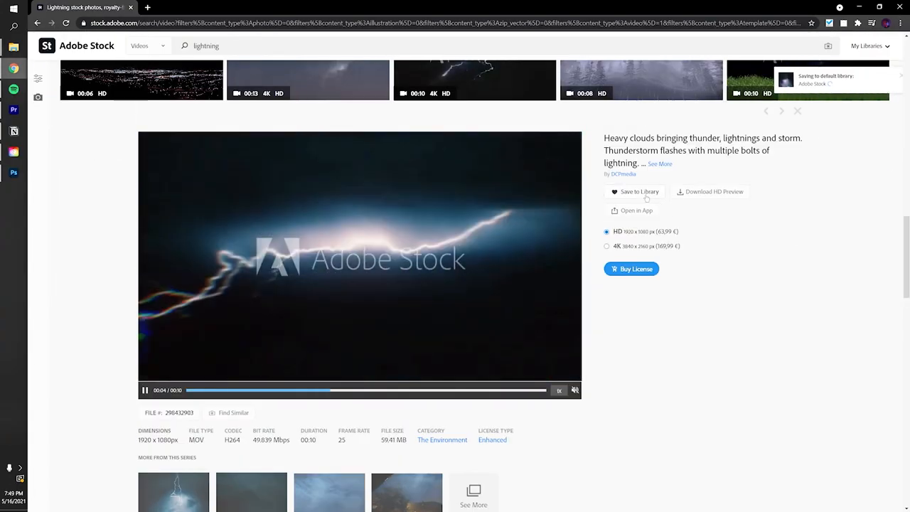